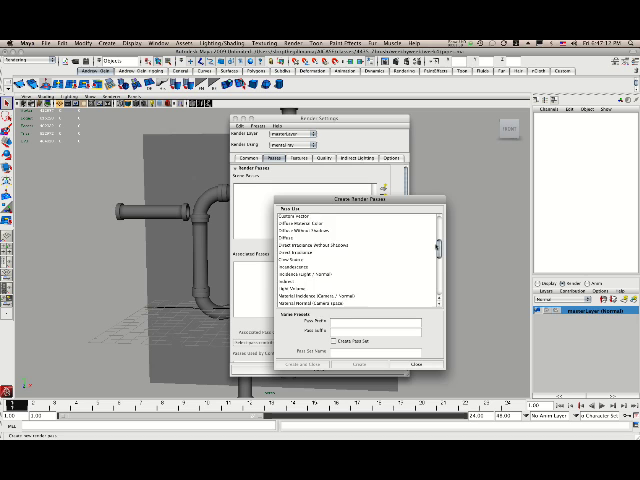
Step: Scroll the render pass preset list to reach the normal camera pass
scroll(down, 3)
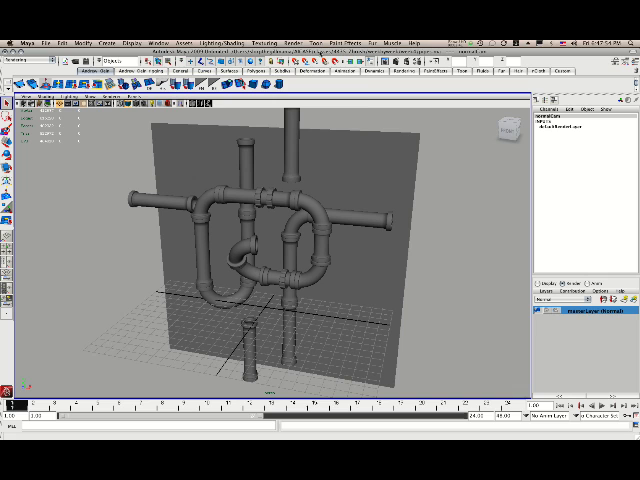
click(300, 42)
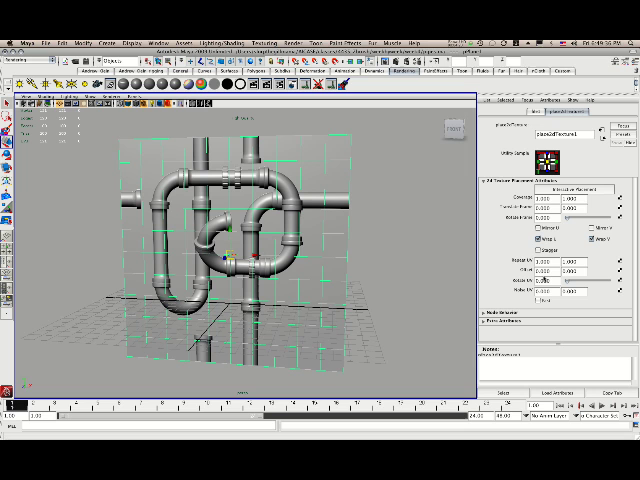
Step: Select the place2dTexture Repeat UV field to raise the tiling count
click(544, 260)
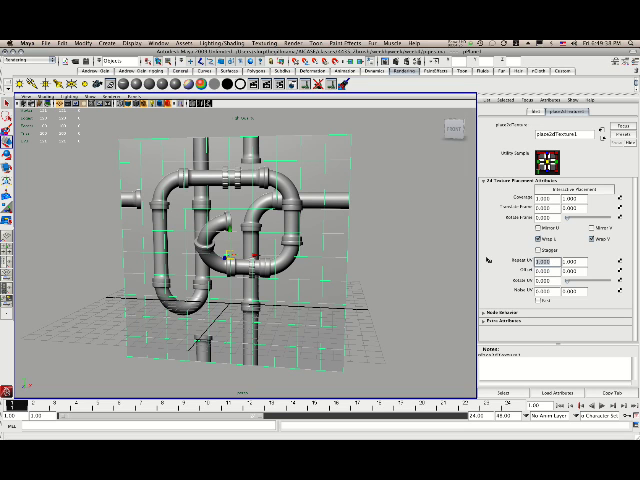